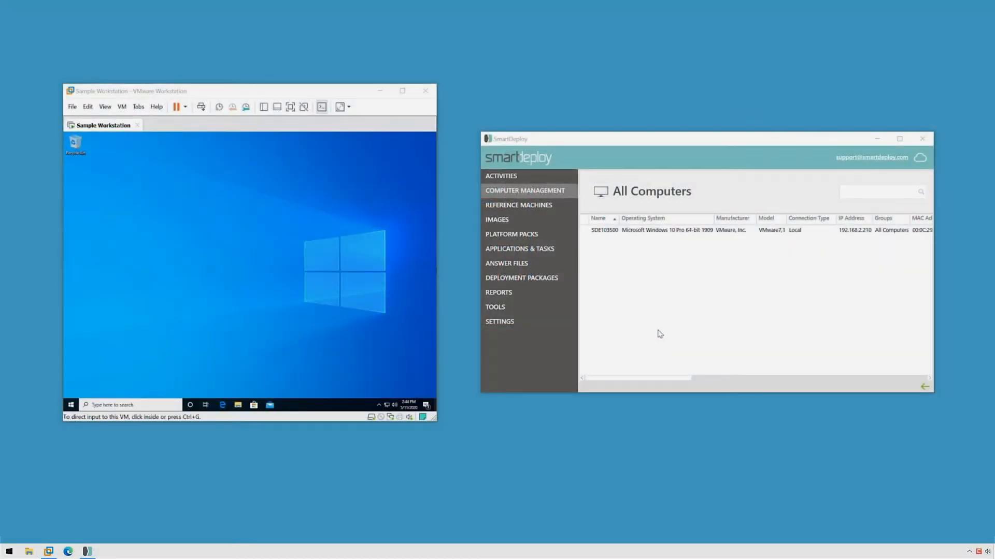
{"action": "mouse_move", "coordinate": [607, 314]}
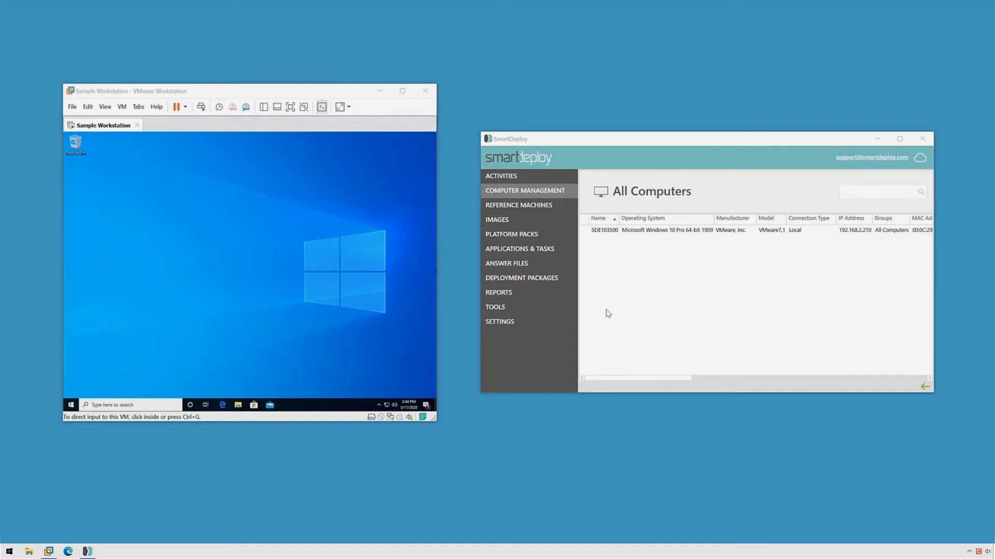
{"action": "mouse_move", "coordinate": [650, 320]}
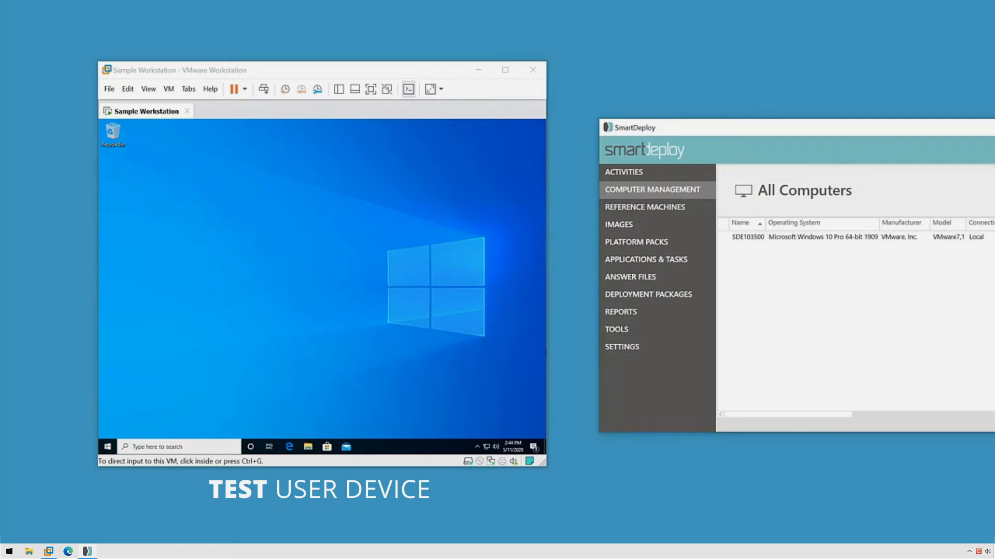
{"action": "mouse_move", "coordinate": [905, 296]}
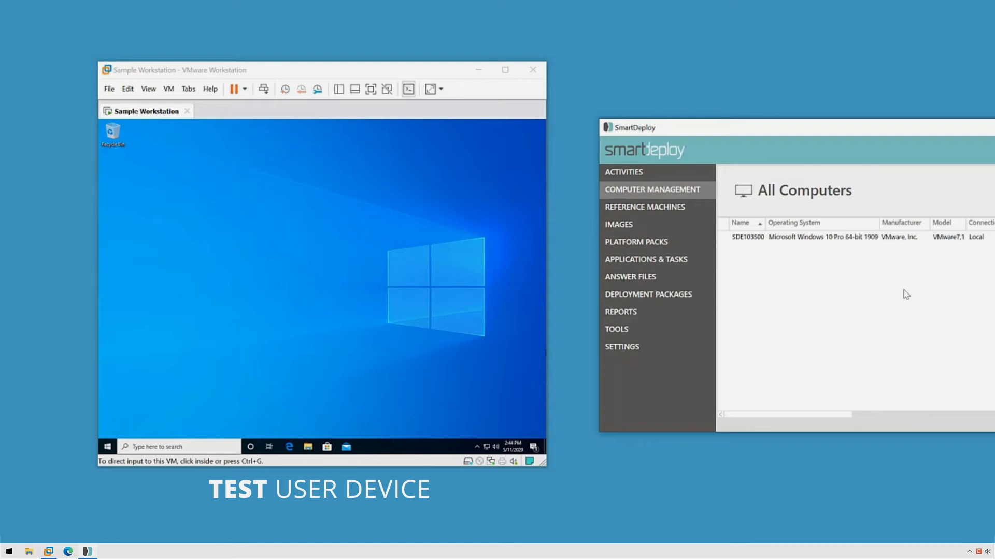
{"action": "mouse_move", "coordinate": [741, 294]}
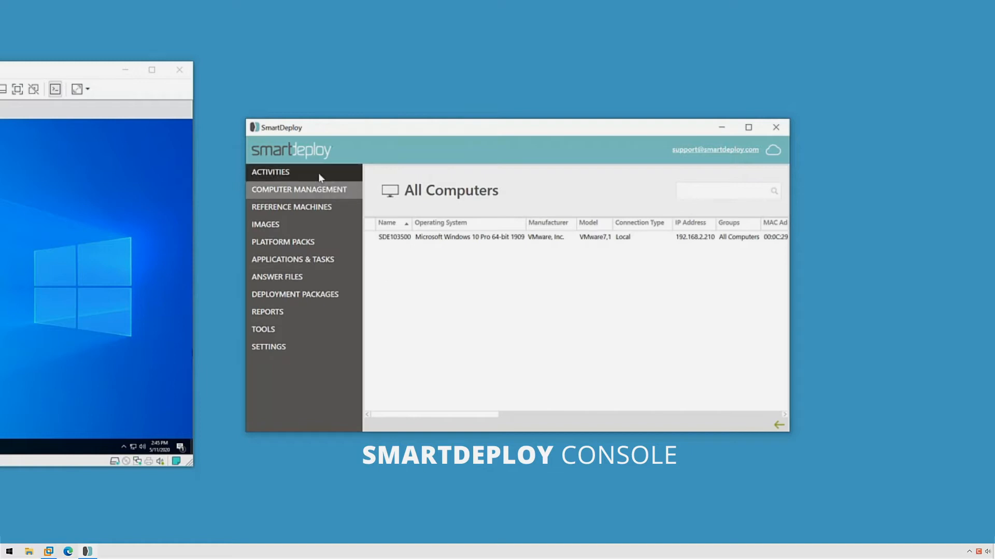
Download the 7-Zip x64 and Google Chrome packs from the Deploy Applications pack catalogue.
{"action": "left_click", "coordinate": [270, 172]}
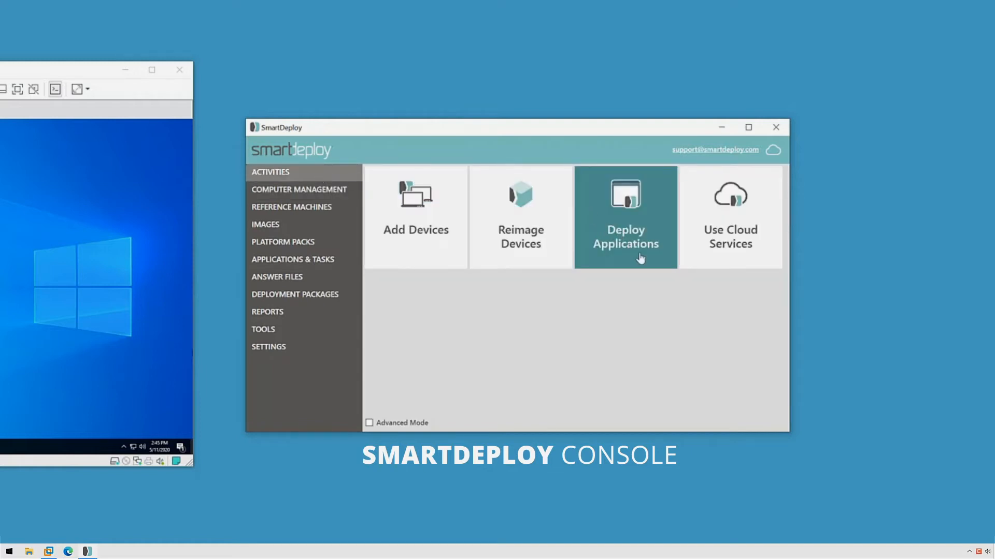
{"action": "left_click", "coordinate": [625, 216]}
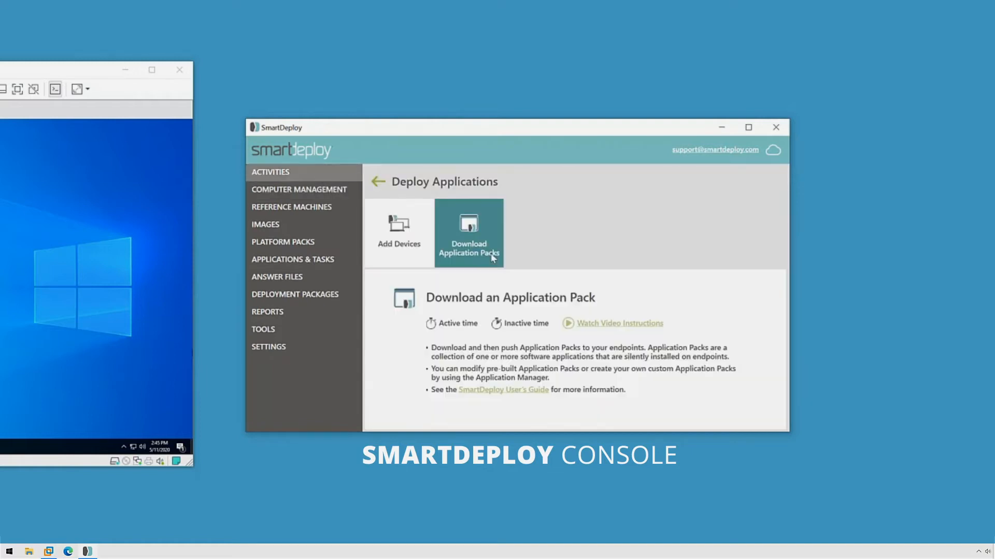
{"action": "left_click", "coordinate": [468, 232]}
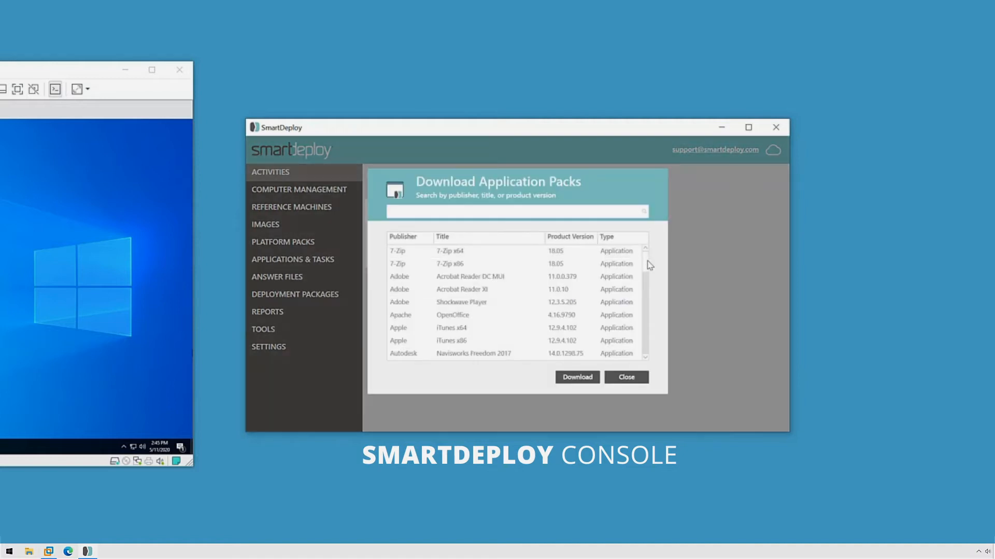
{"action": "scroll", "scroll_direction": "down", "scroll_amount": 3}
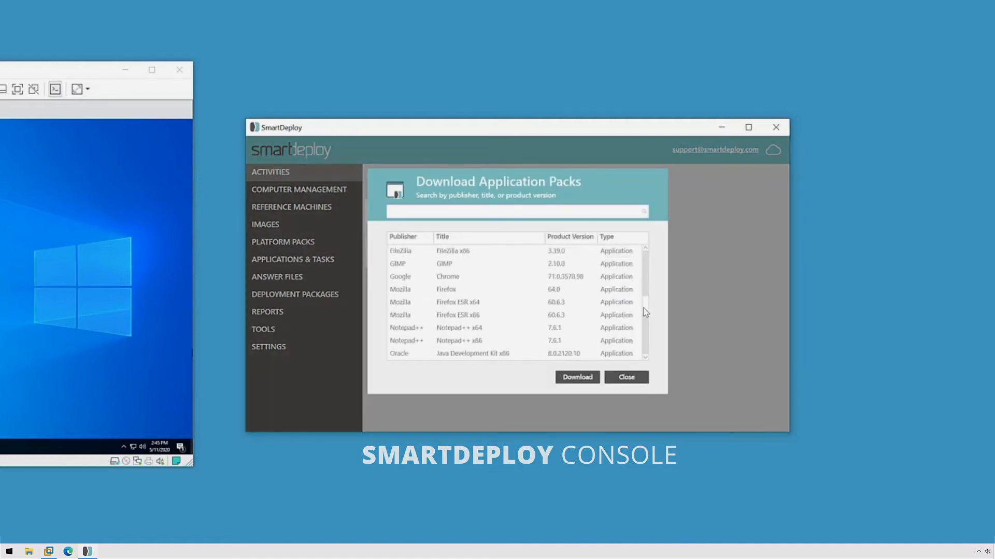
{"action": "scroll", "scroll_direction": "up", "scroll_amount": 3}
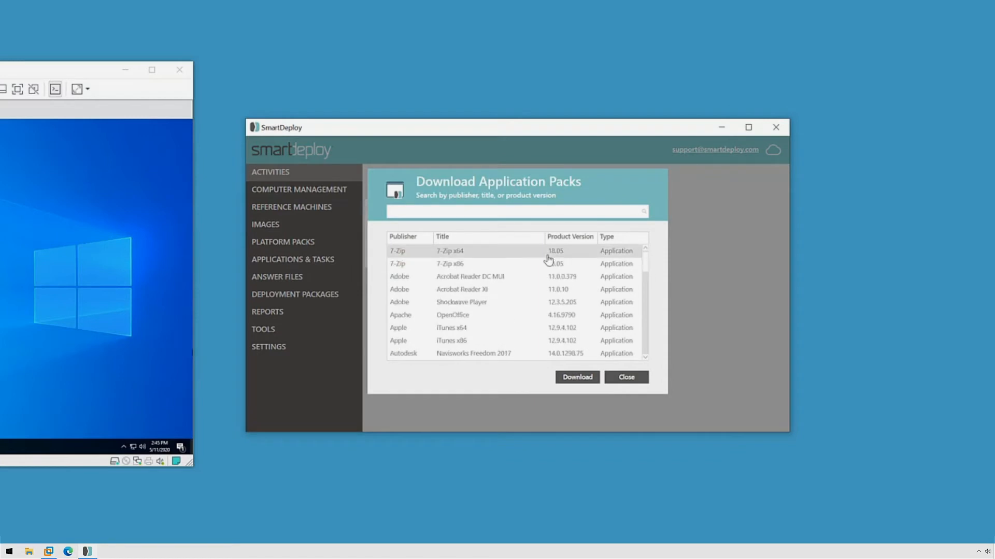
{"action": "mouse_move", "coordinate": [534, 260]}
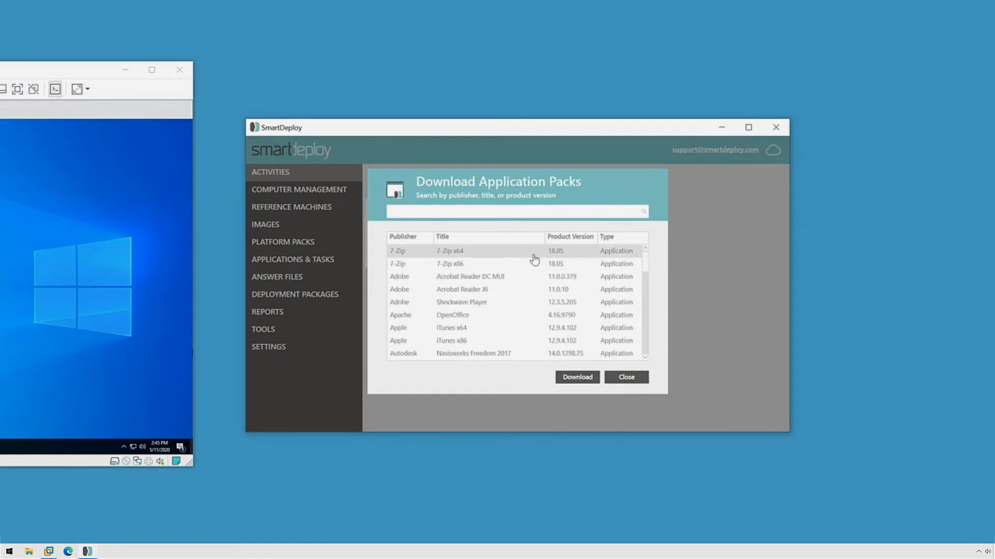
{"action": "scroll", "scroll_direction": "down", "scroll_amount": 3}
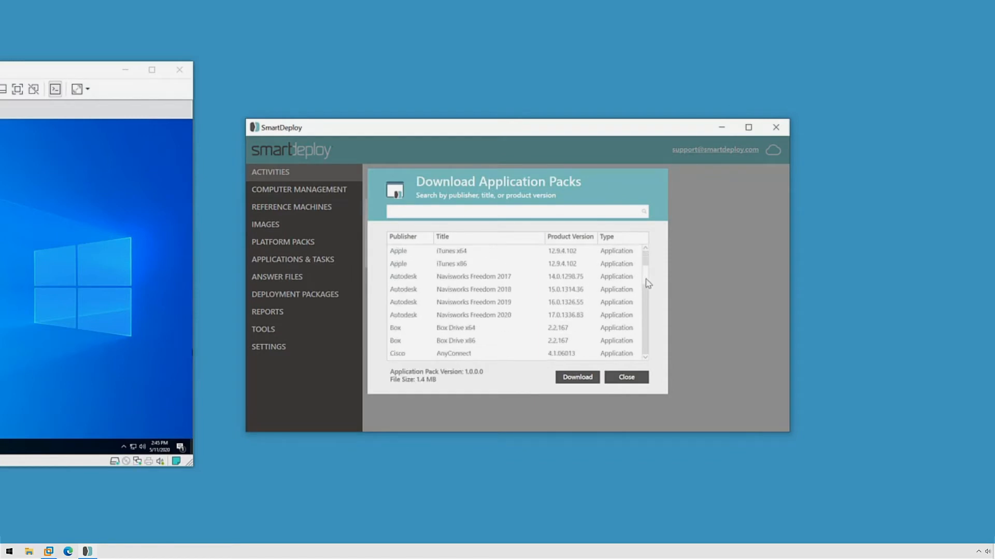
{"action": "scroll", "scroll_direction": "down", "scroll_amount": 3}
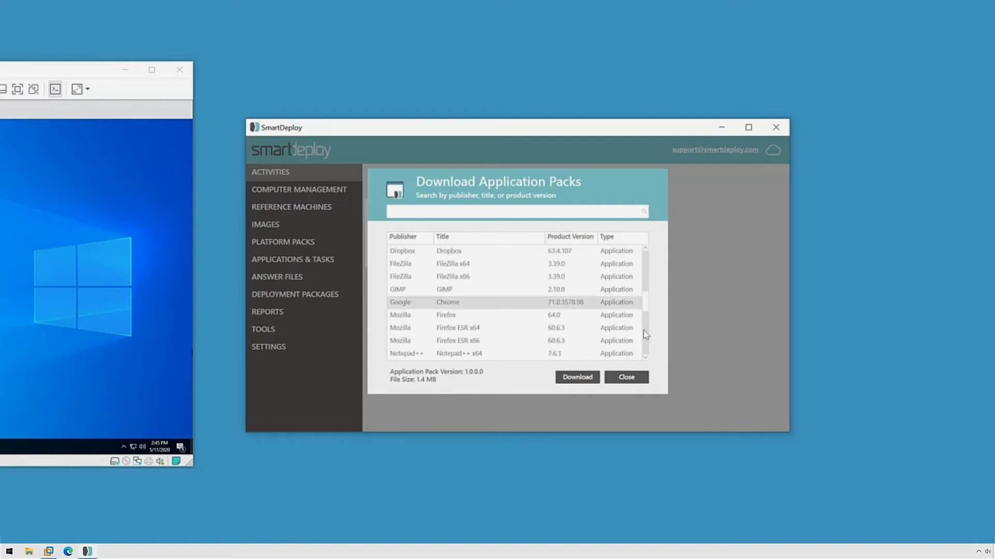
{"action": "left_click", "coordinate": [576, 376]}
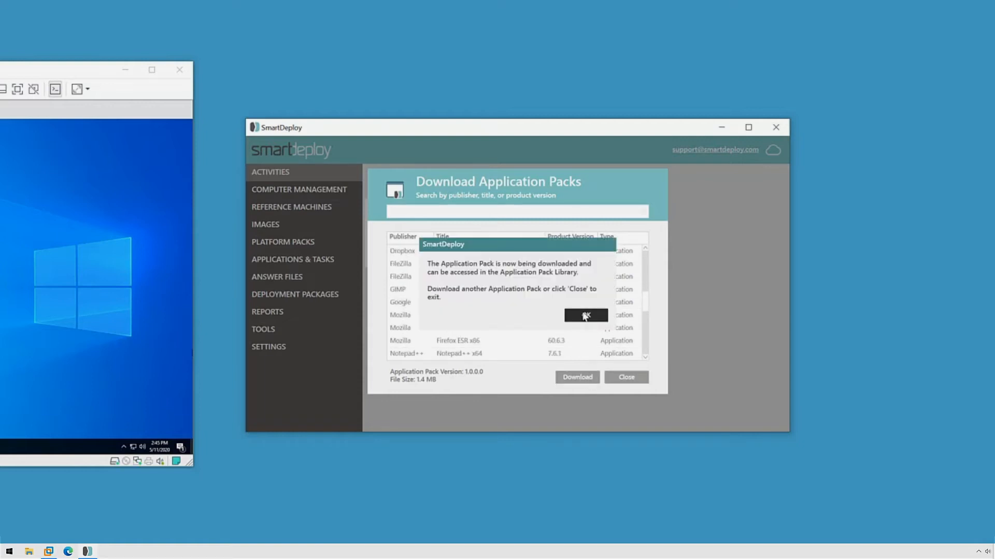
{"action": "left_click", "coordinate": [585, 315]}
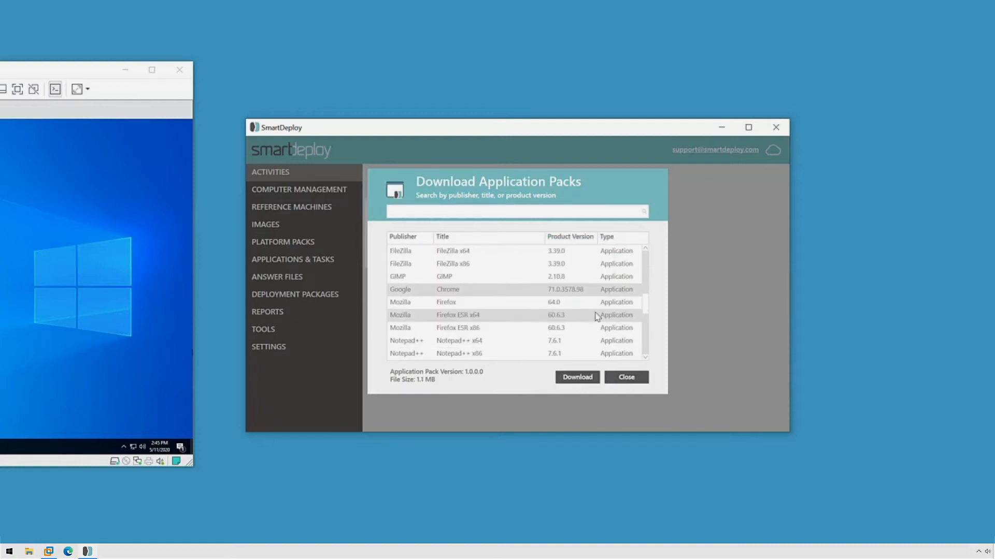
{"action": "left_click", "coordinate": [625, 376]}
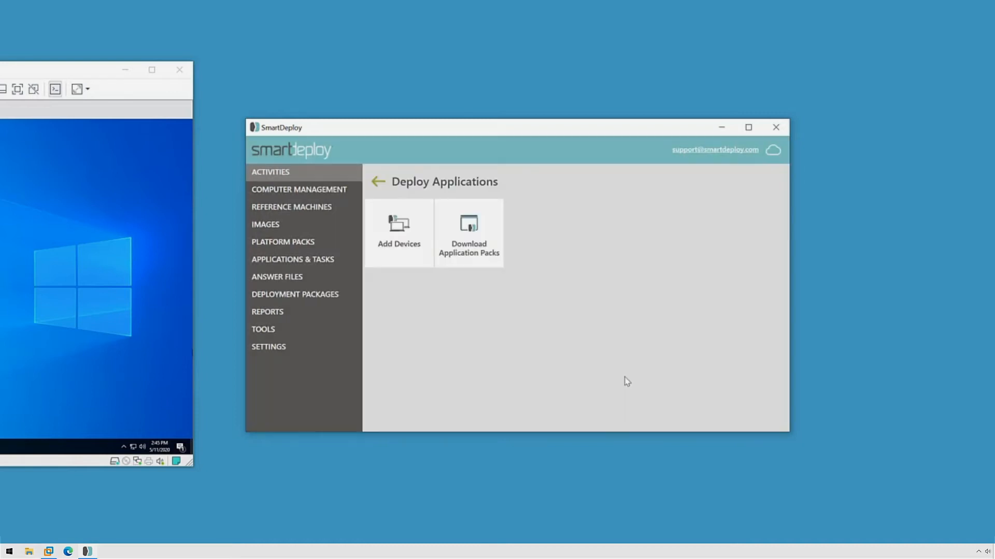
{"action": "mouse_move", "coordinate": [303, 260]}
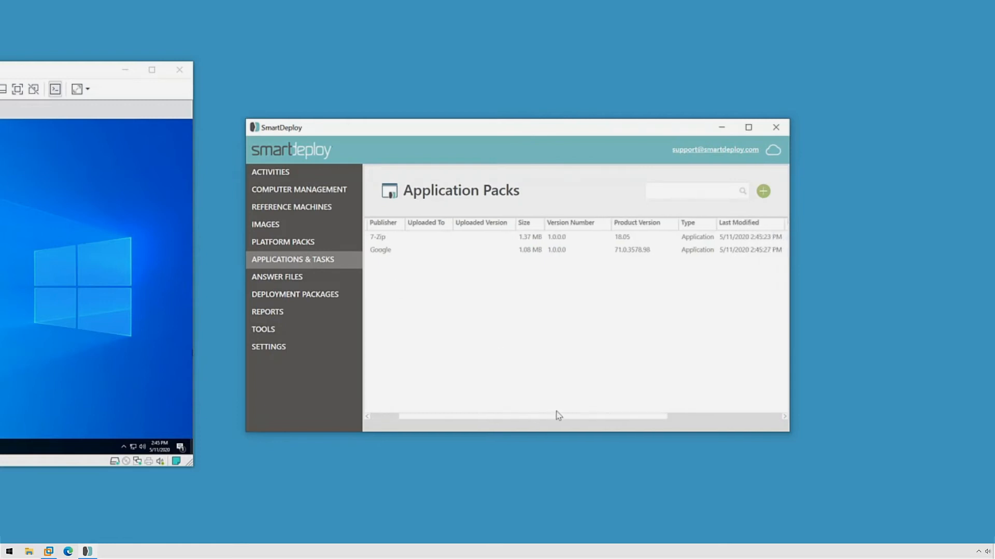
Check that 7-Zip x64 and Chrome appear in the pack library, then go to Computer Management.
{"action": "scroll", "scroll_direction": "right", "scroll_amount": 3}
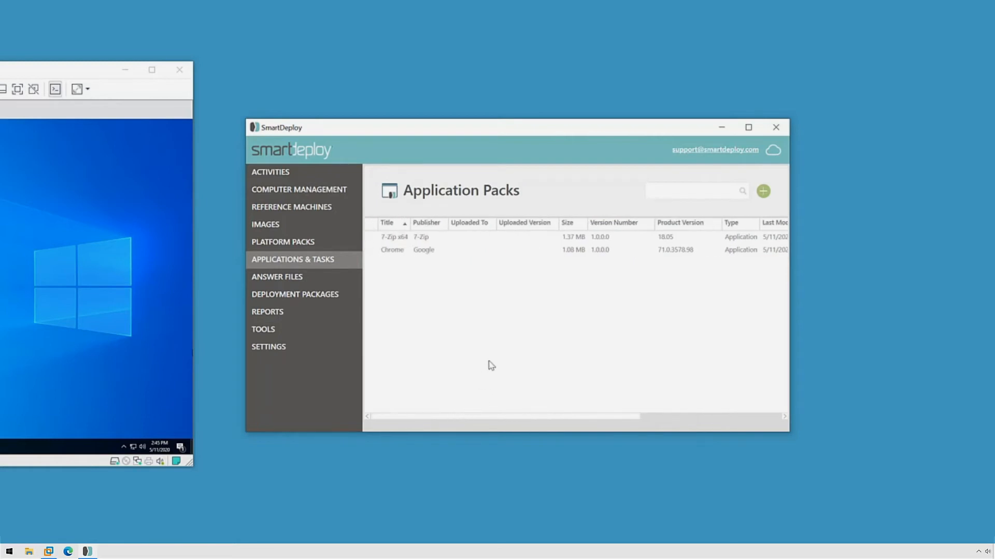
{"action": "left_click", "coordinate": [299, 189]}
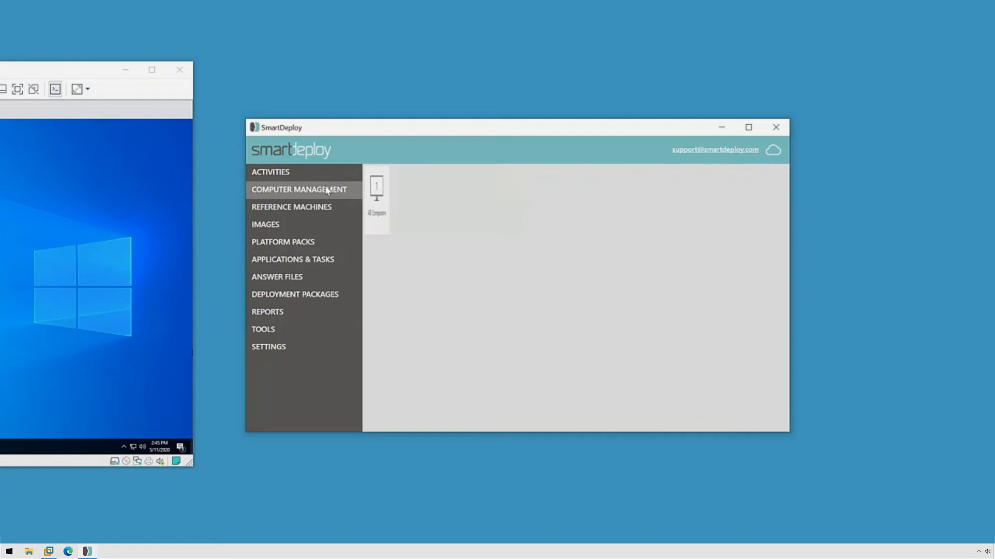
Deploy Google-Chrome-1.0.0.0.spk and 7-Zip to the test computer, with Chrome installing first.
{"action": "left_click", "coordinate": [398, 199]}
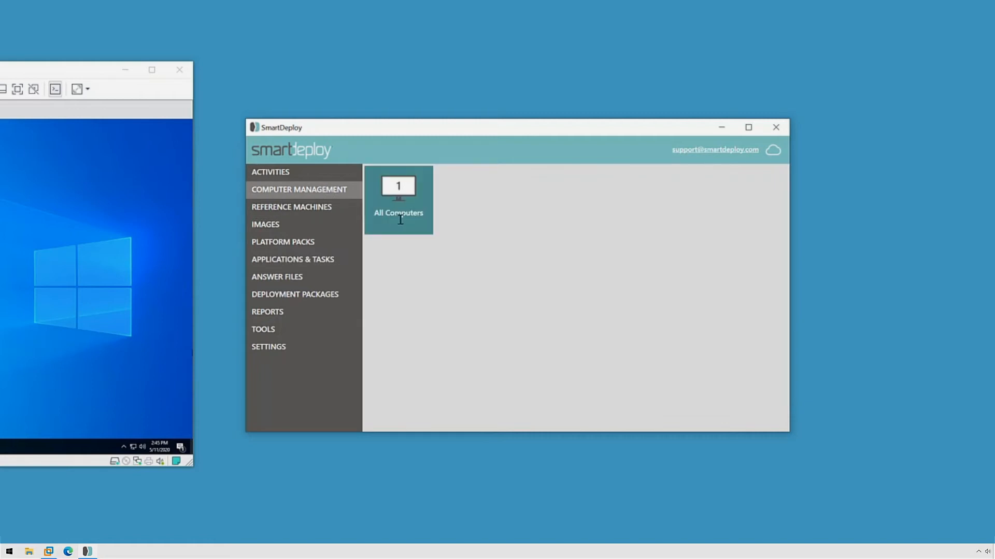
{"action": "left_click", "coordinate": [398, 199]}
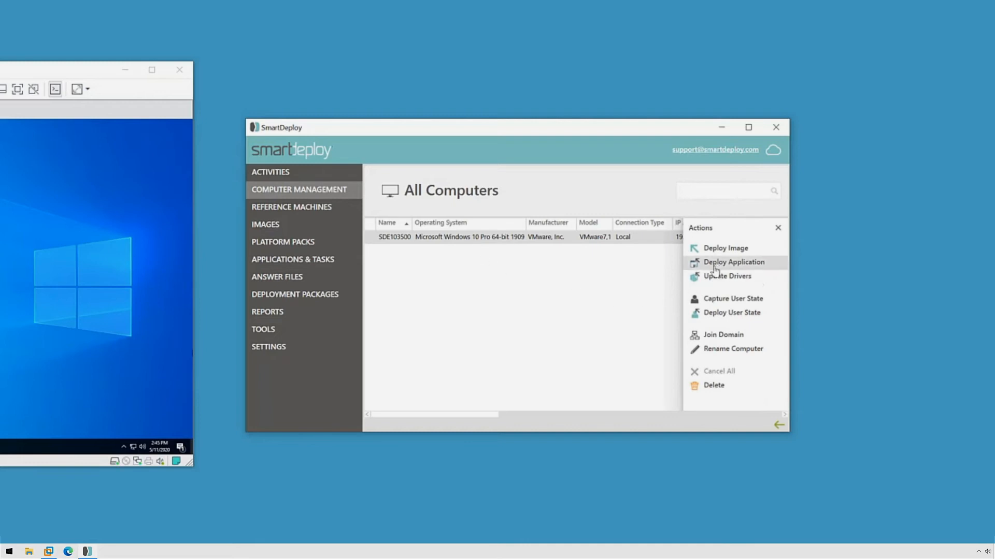
{"action": "left_click", "coordinate": [732, 262]}
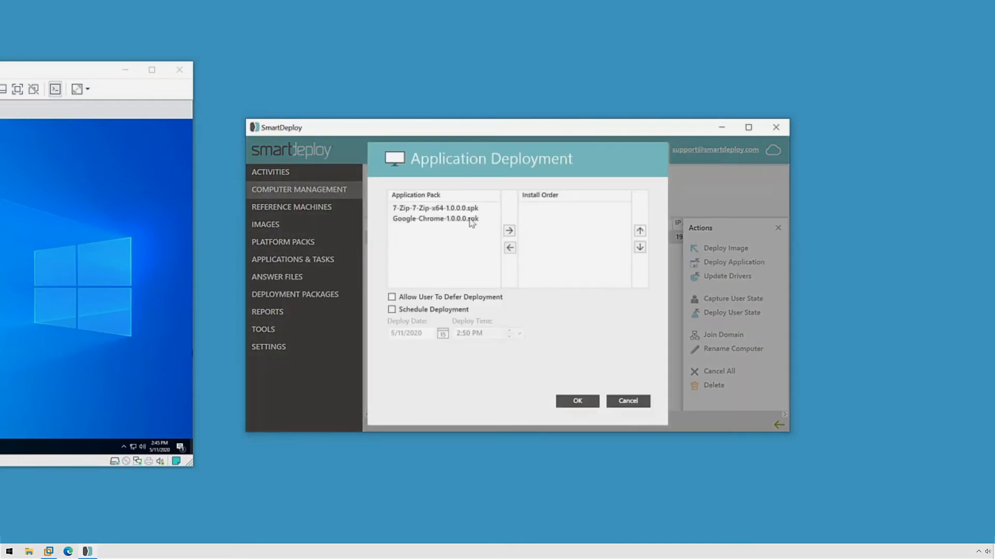
{"action": "left_click", "coordinate": [508, 230]}
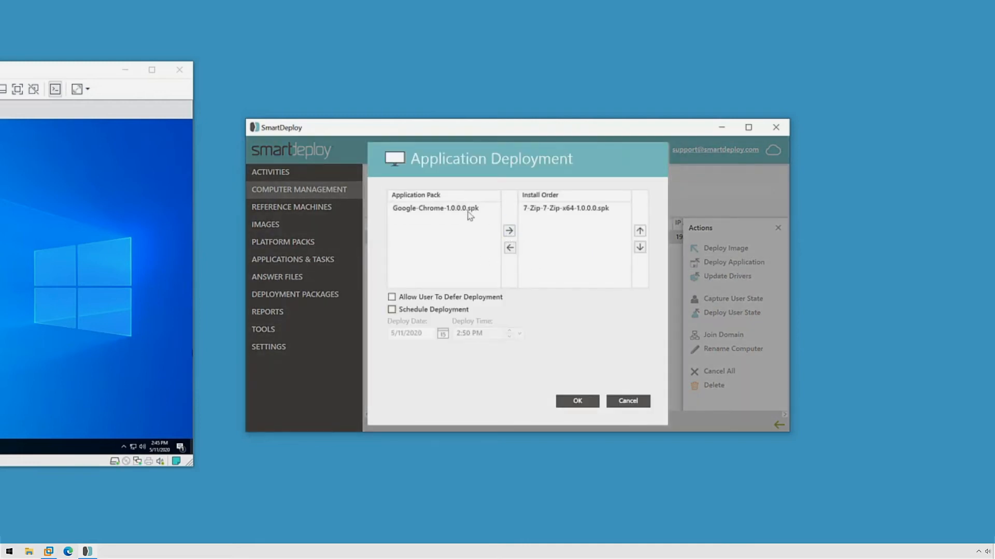
{"action": "left_click", "coordinate": [509, 230]}
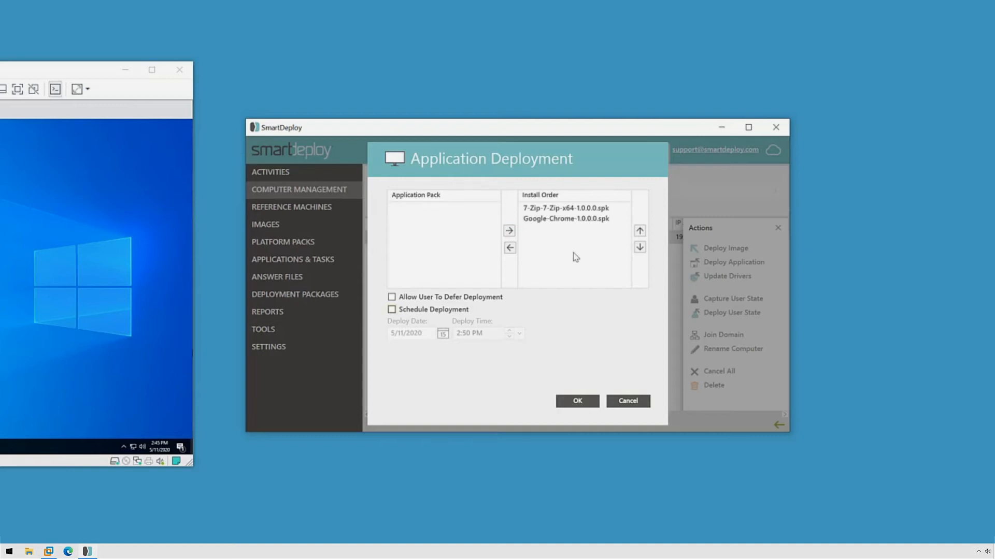
{"action": "left_click", "coordinate": [639, 231]}
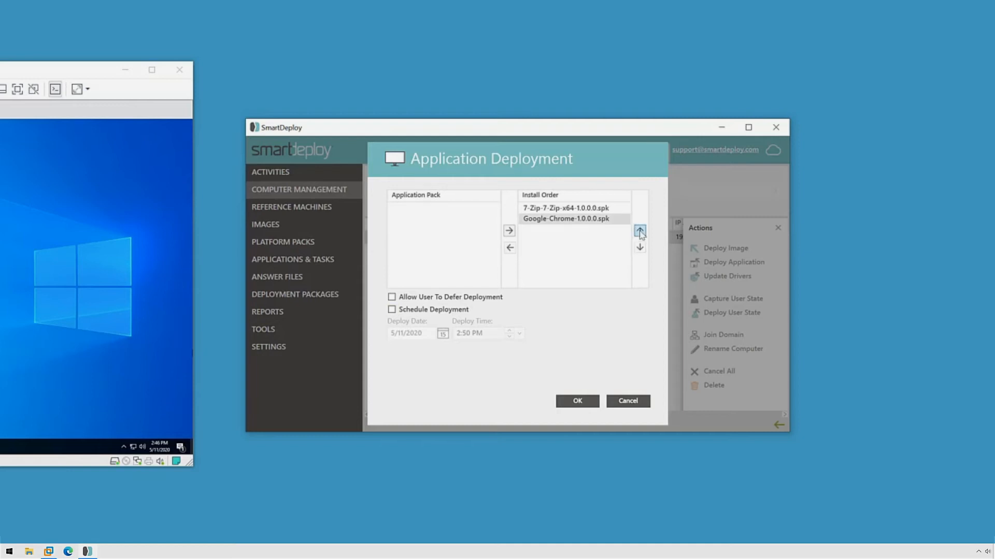
{"action": "left_click", "coordinate": [639, 230]}
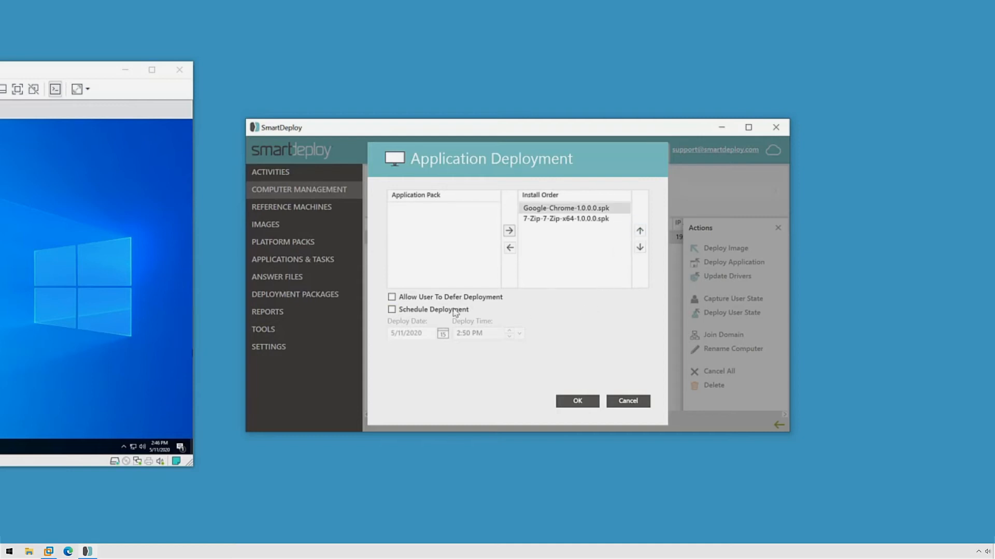
{"action": "mouse_move", "coordinate": [500, 302]}
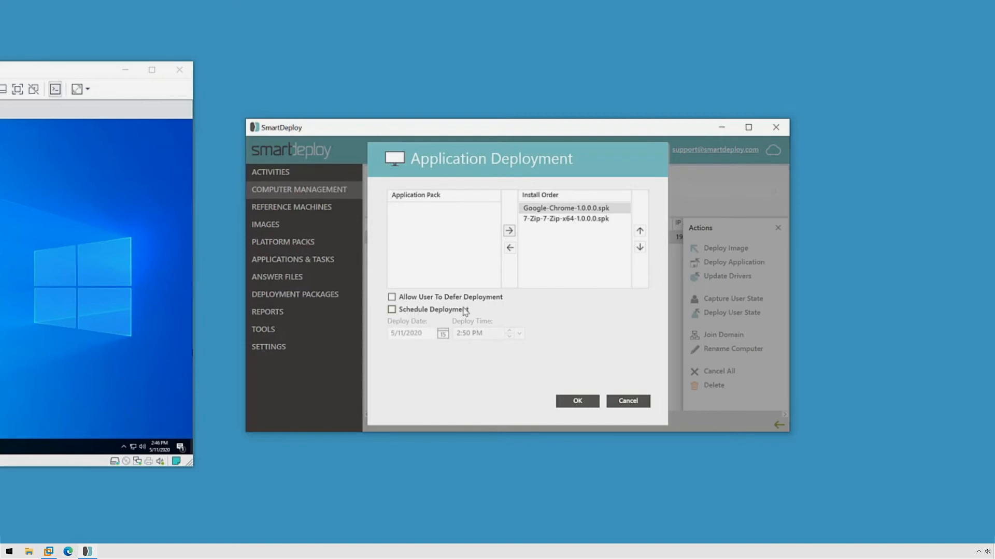
{"action": "mouse_move", "coordinate": [609, 395]}
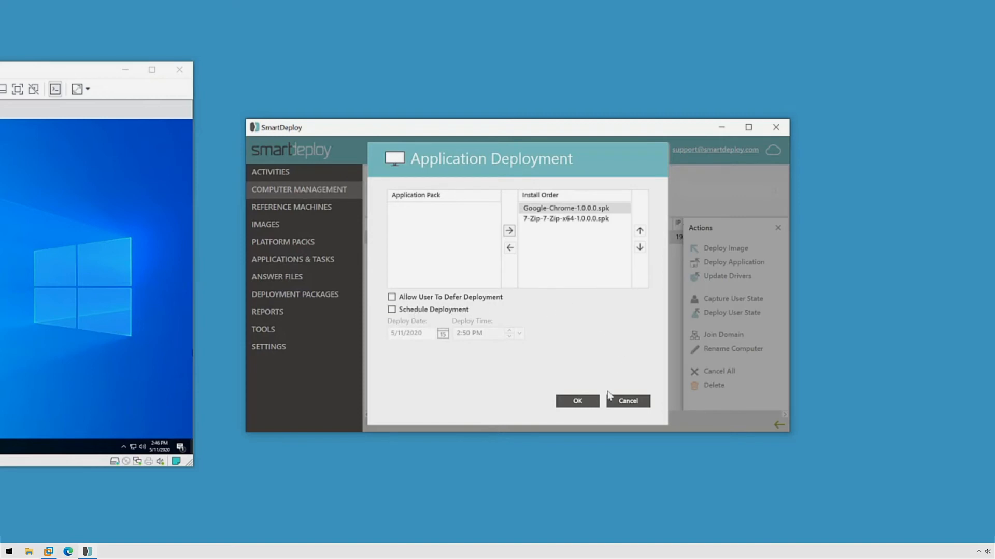
{"action": "left_click", "coordinate": [576, 401]}
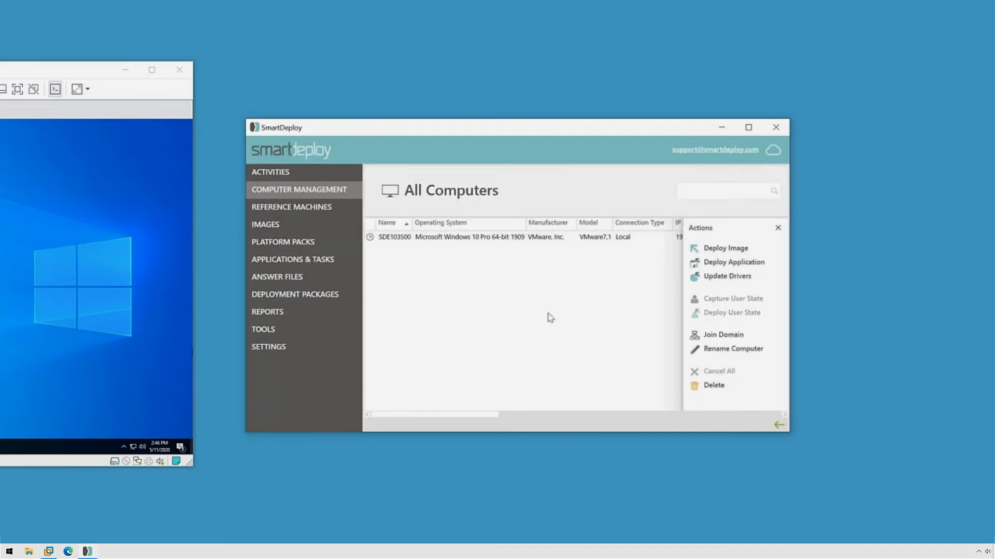
Close the Actions pane to reveal the test computer's IP address and group.
{"action": "left_click", "coordinate": [778, 227]}
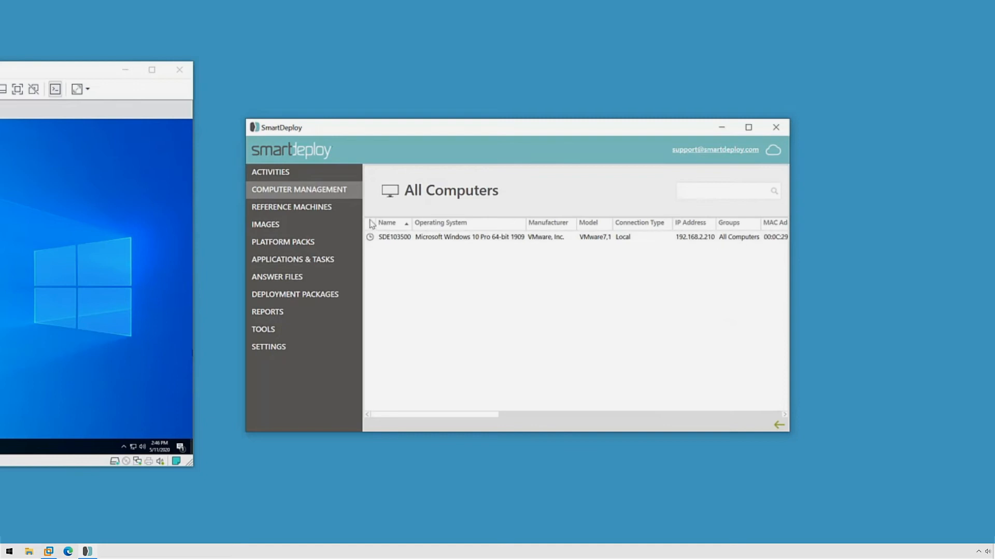
{"action": "mouse_move", "coordinate": [442, 291]}
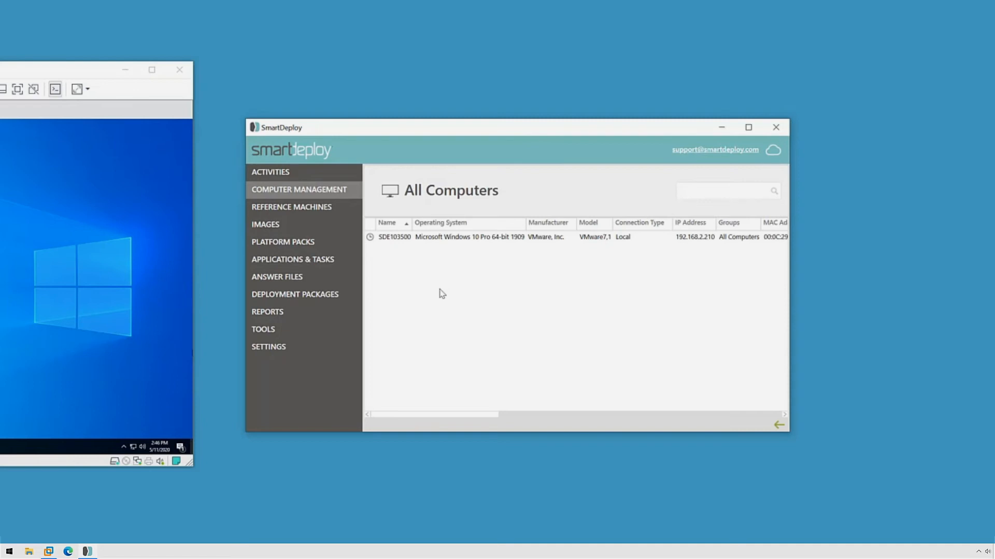
{"action": "mouse_move", "coordinate": [389, 286]}
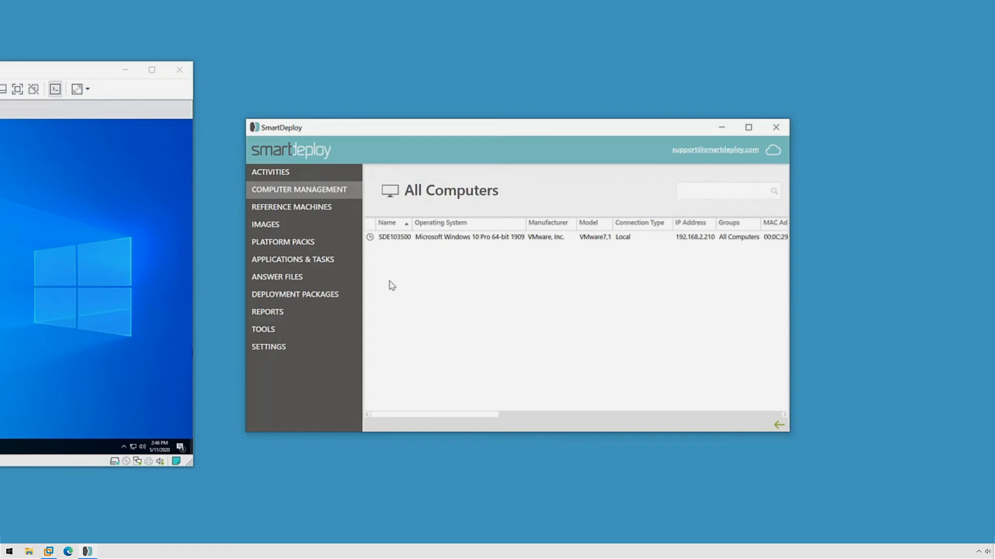
{"action": "mouse_move", "coordinate": [373, 259]}
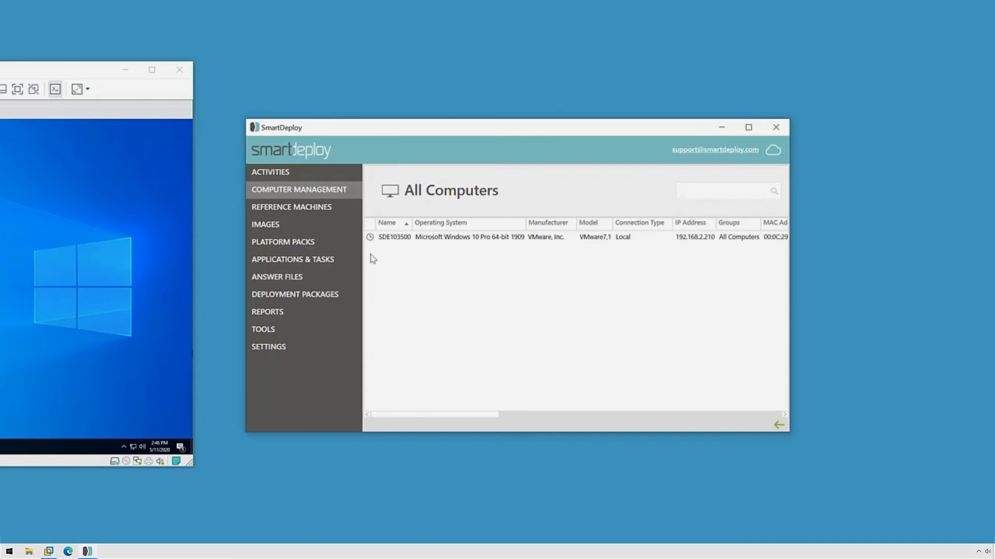
{"action": "mouse_move", "coordinate": [410, 259]}
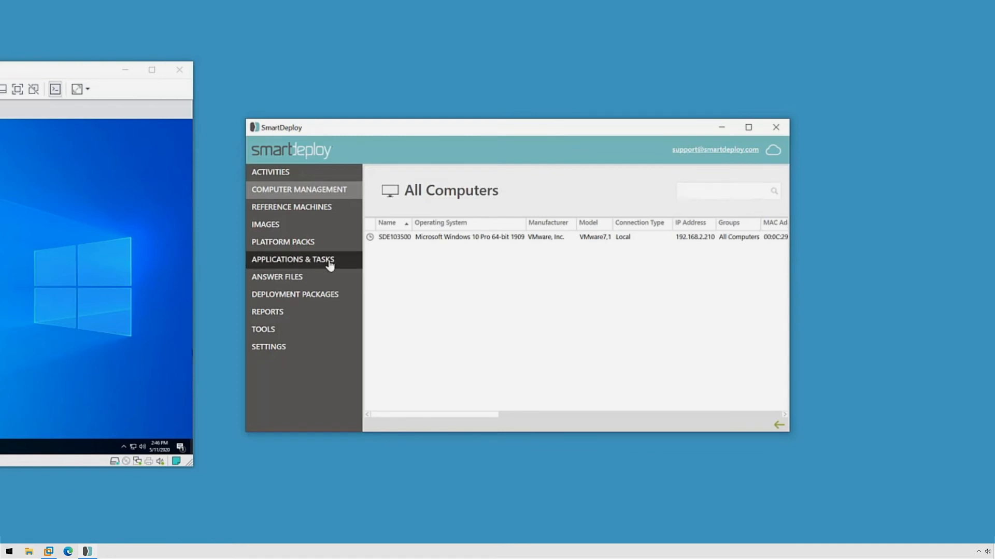
Inspect the Chrome pack's '1. Run Command' silent-install step in Application Manager, then close it.
{"action": "left_click", "coordinate": [292, 259]}
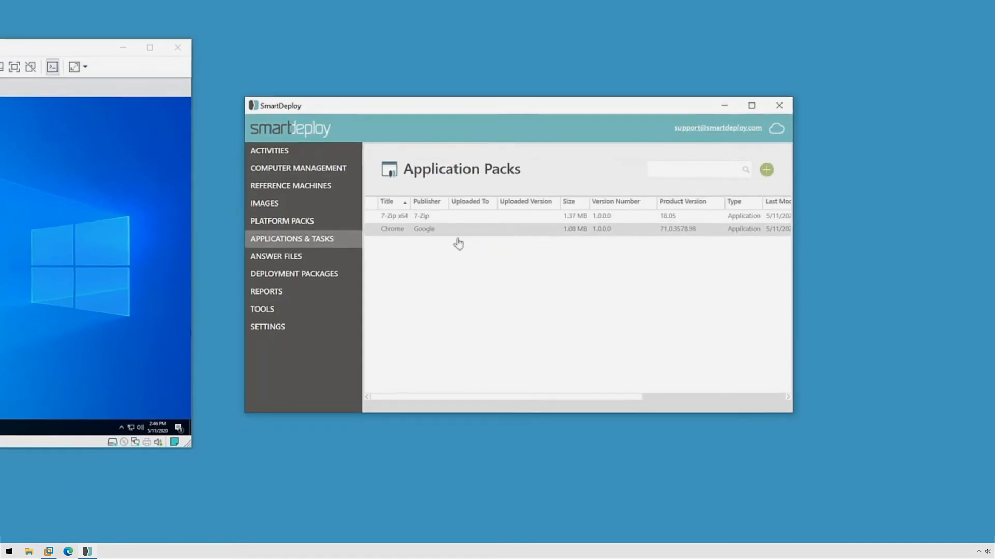
{"action": "double_click", "coordinate": [392, 229]}
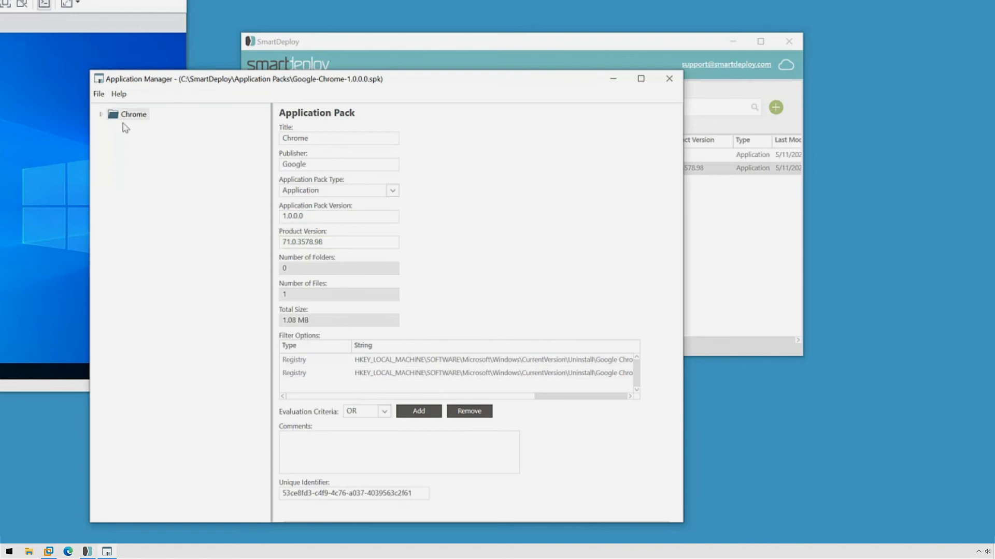
{"action": "left_click", "coordinate": [100, 113]}
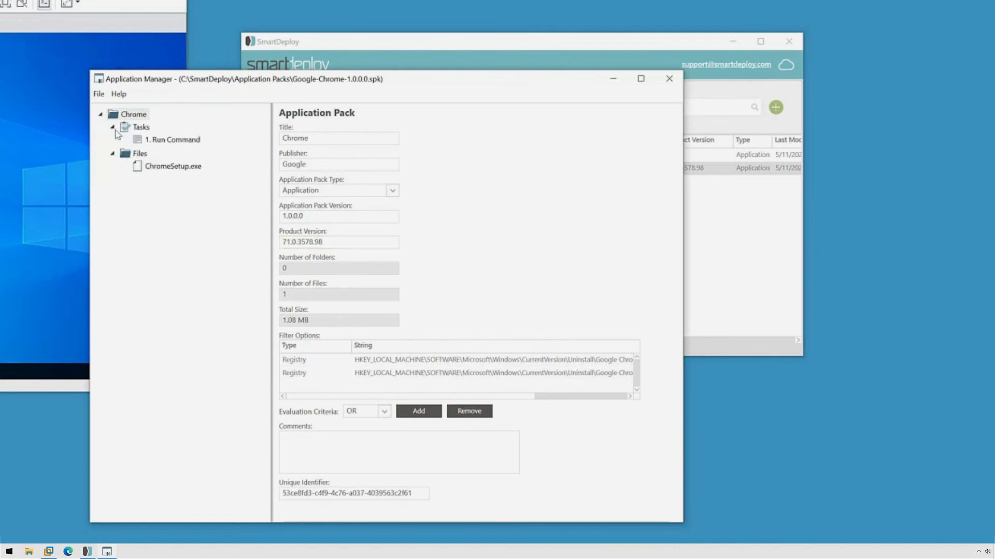
{"action": "left_click", "coordinate": [173, 139]}
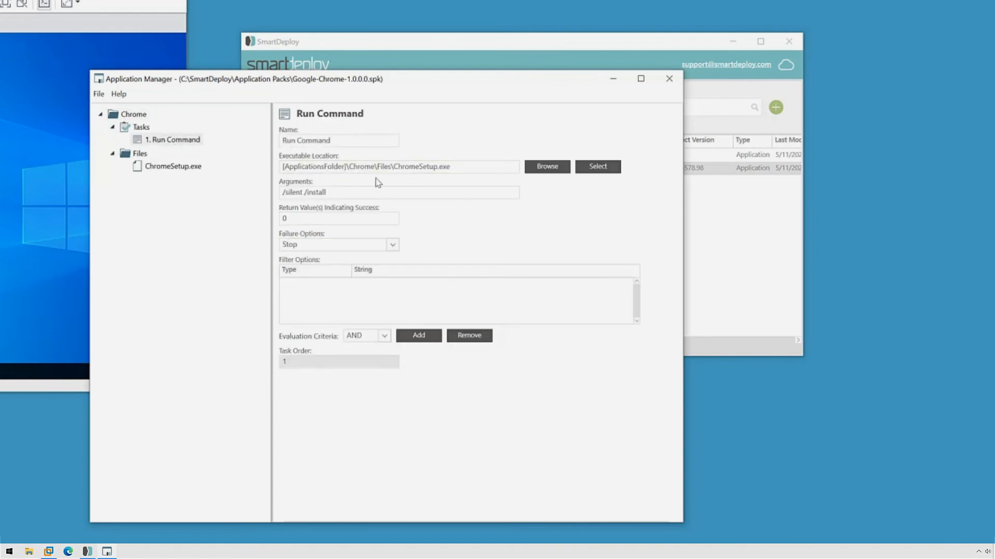
{"action": "mouse_move", "coordinate": [182, 173]}
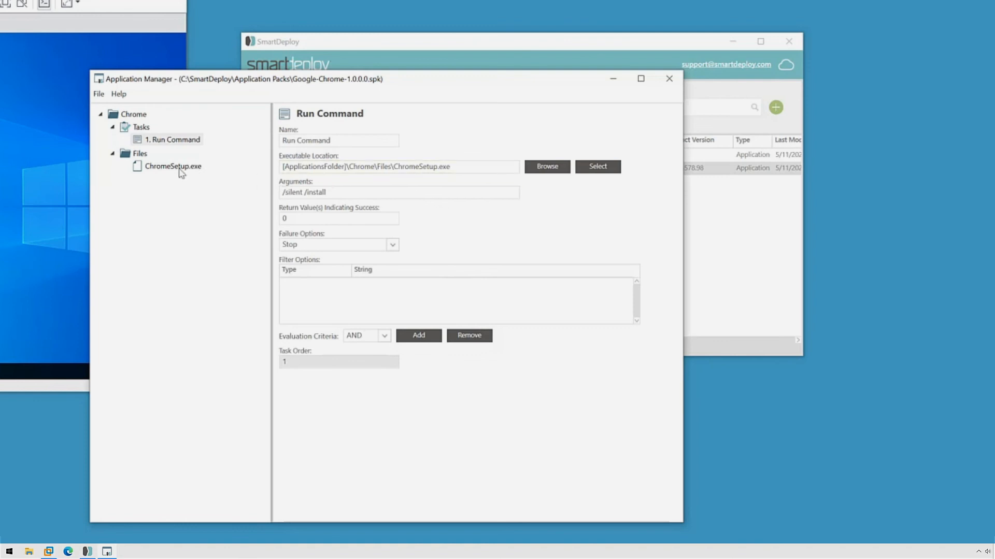
{"action": "mouse_move", "coordinate": [459, 179]}
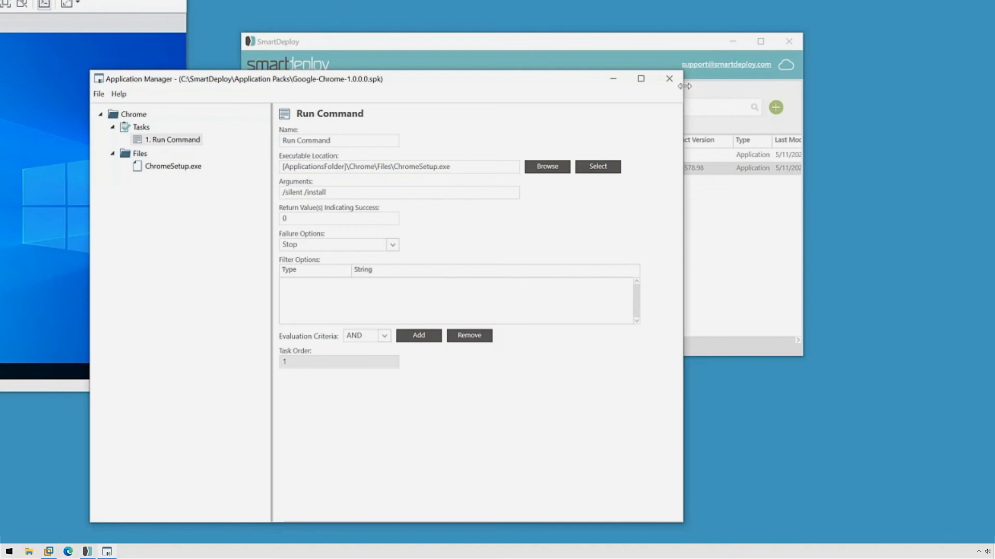
{"action": "left_click", "coordinate": [668, 78]}
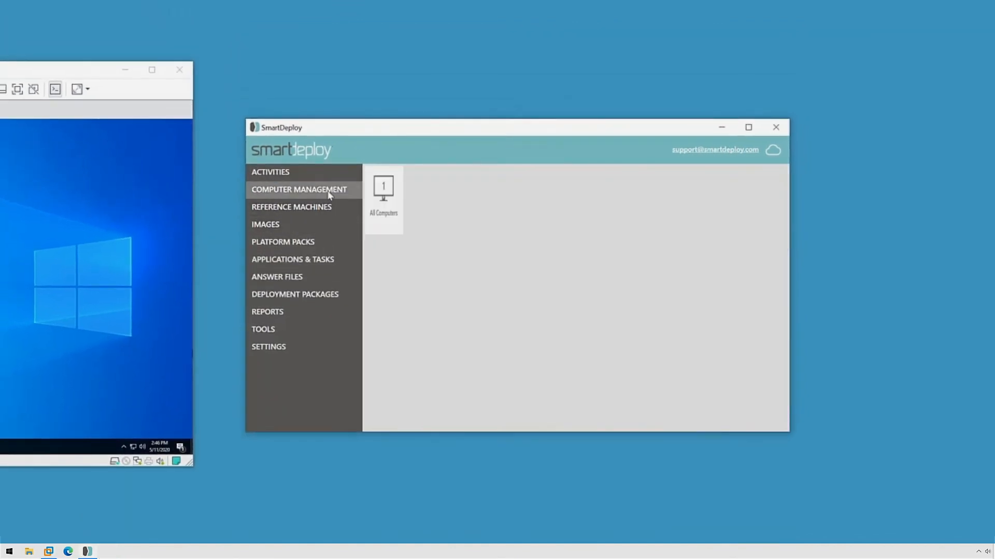
Check the test VM's Start menu for newly added 7-Zip File Manager and Google Chrome.
{"action": "left_click", "coordinate": [382, 190]}
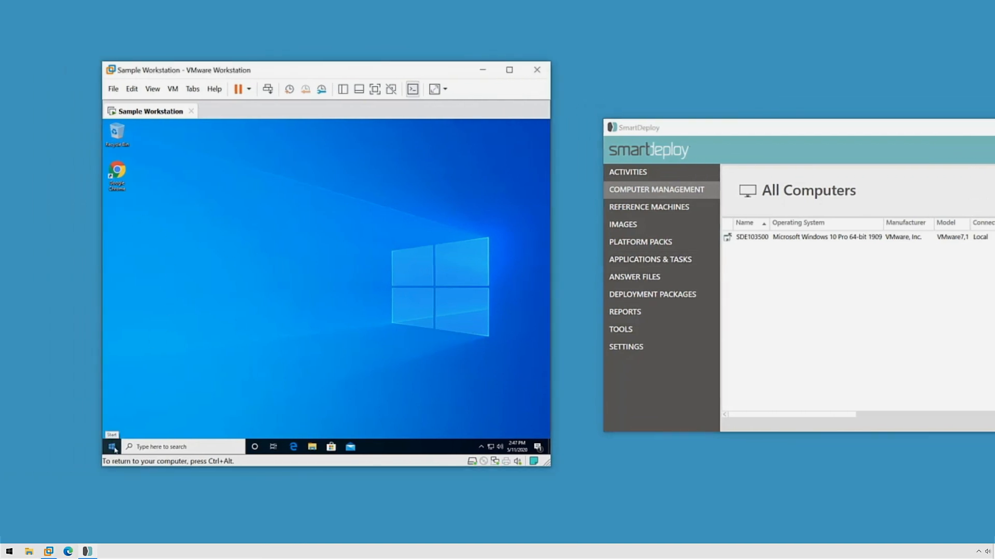
{"action": "left_click", "coordinate": [112, 447]}
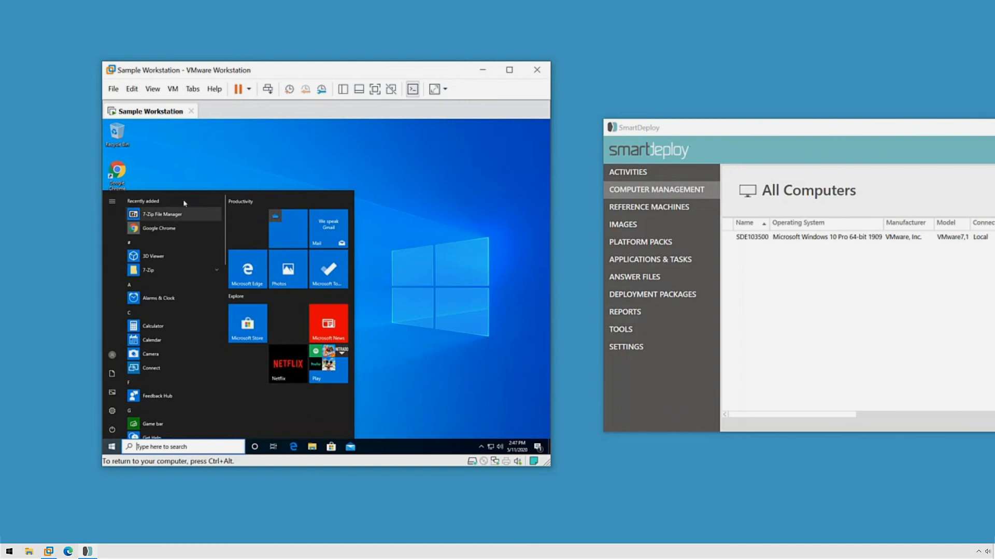
{"action": "mouse_move", "coordinate": [190, 236]}
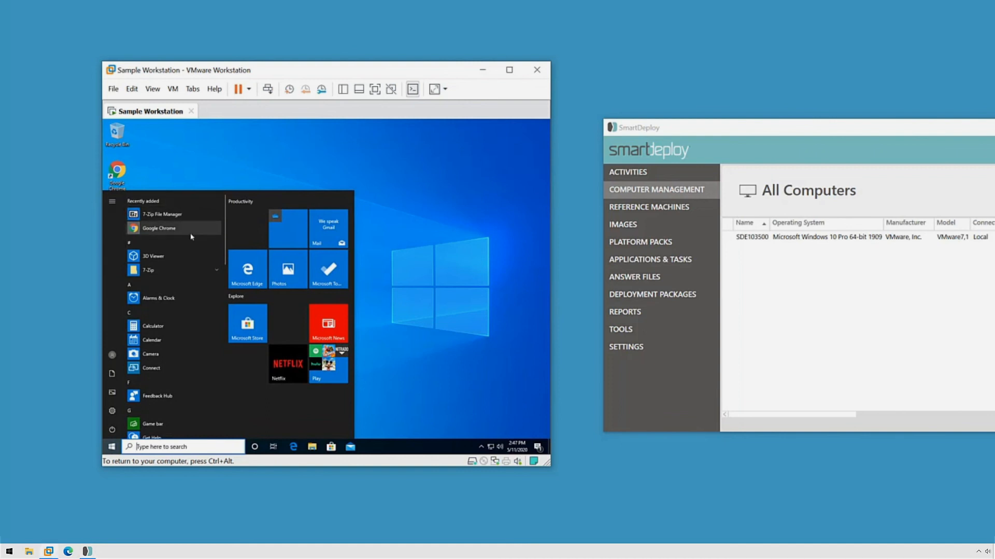